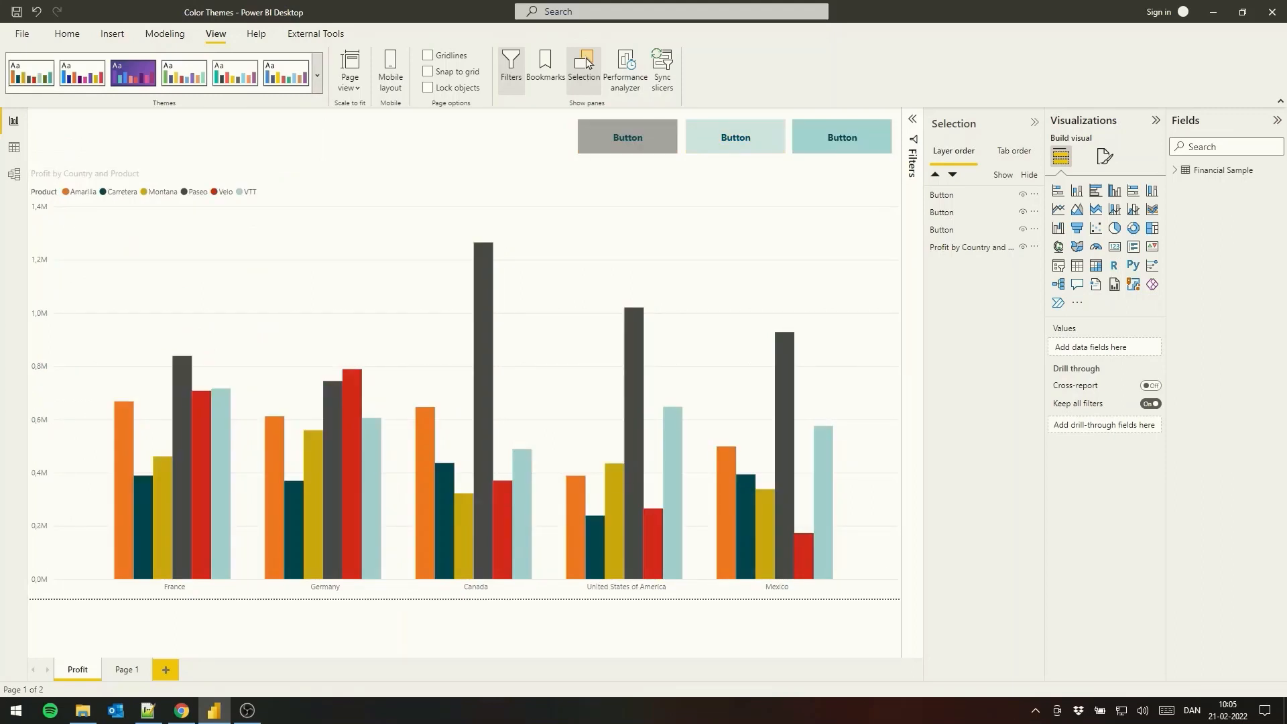
Step: Locate Customized.json in the PowerBI Themes folder and open it in the text editor
left_click(316, 74)
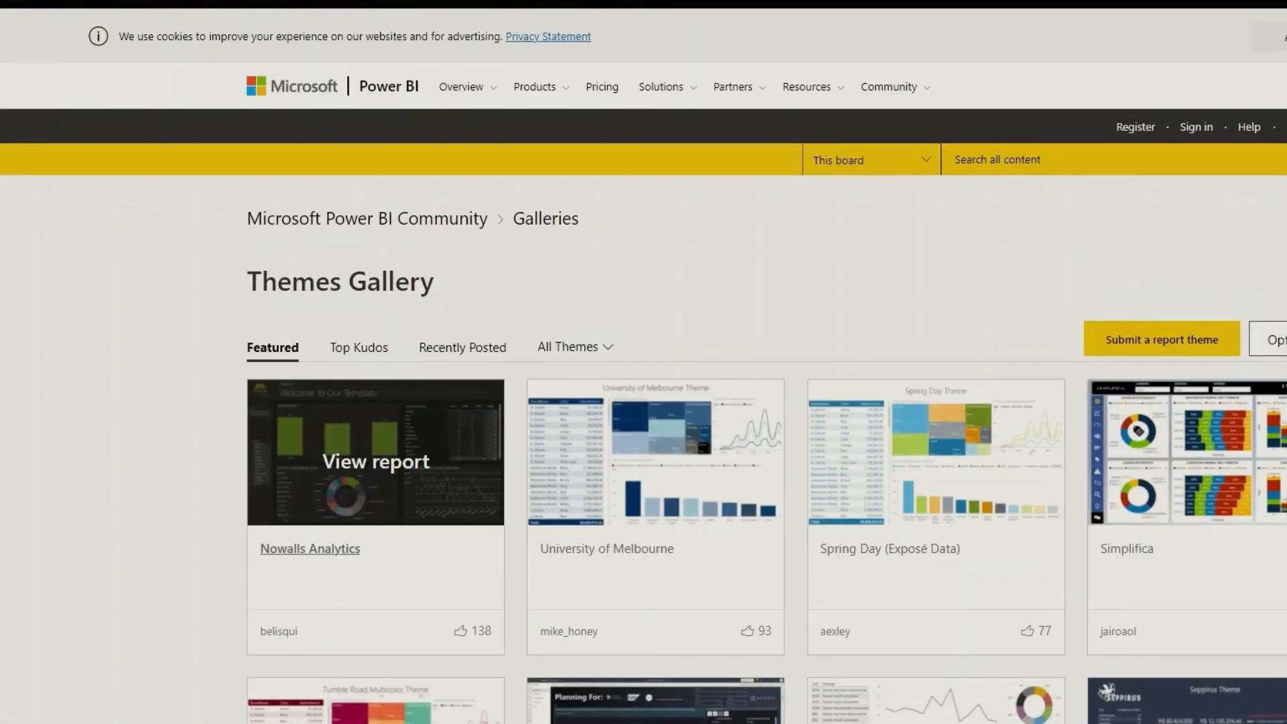
scroll("down", 3)
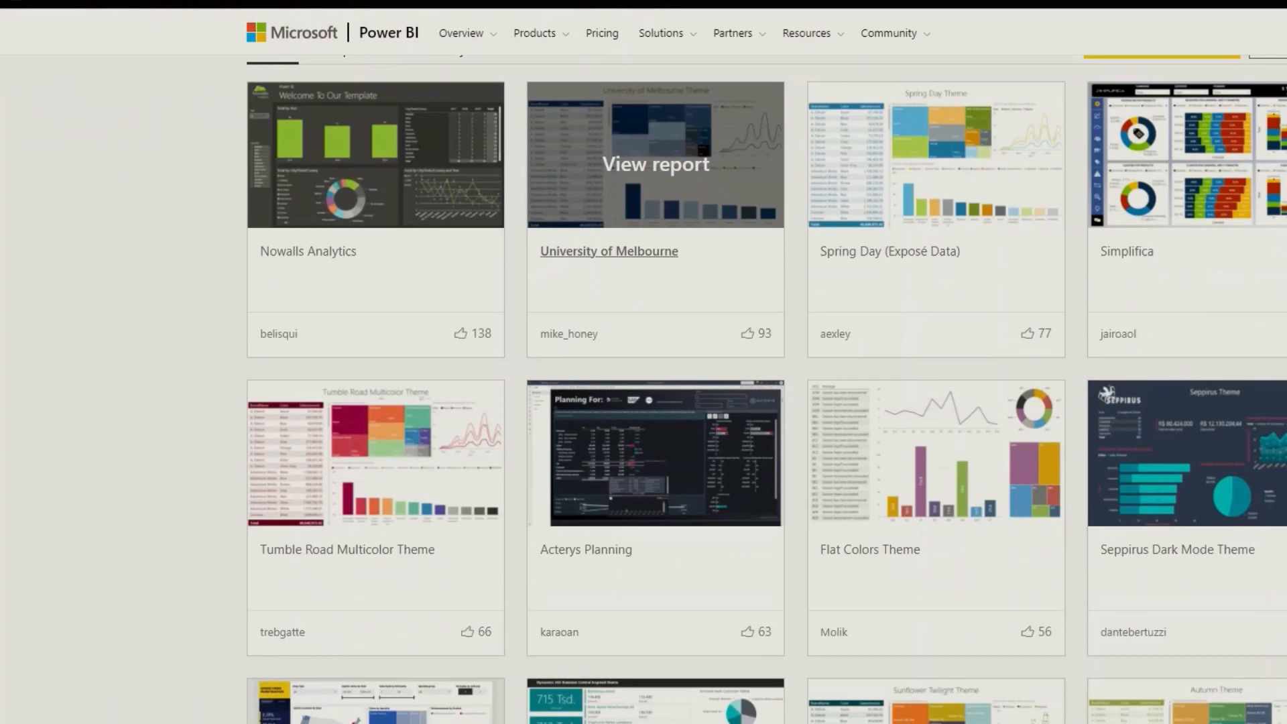
scroll("down", 3)
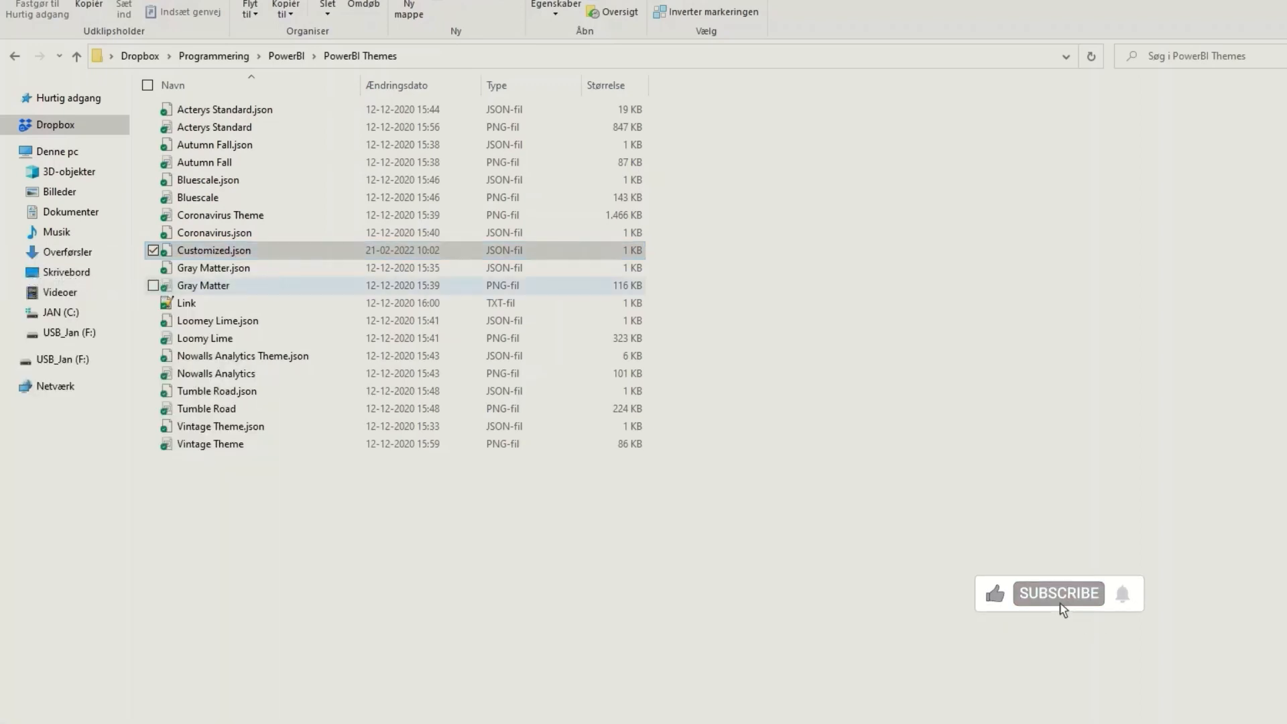
double_click(214, 251)
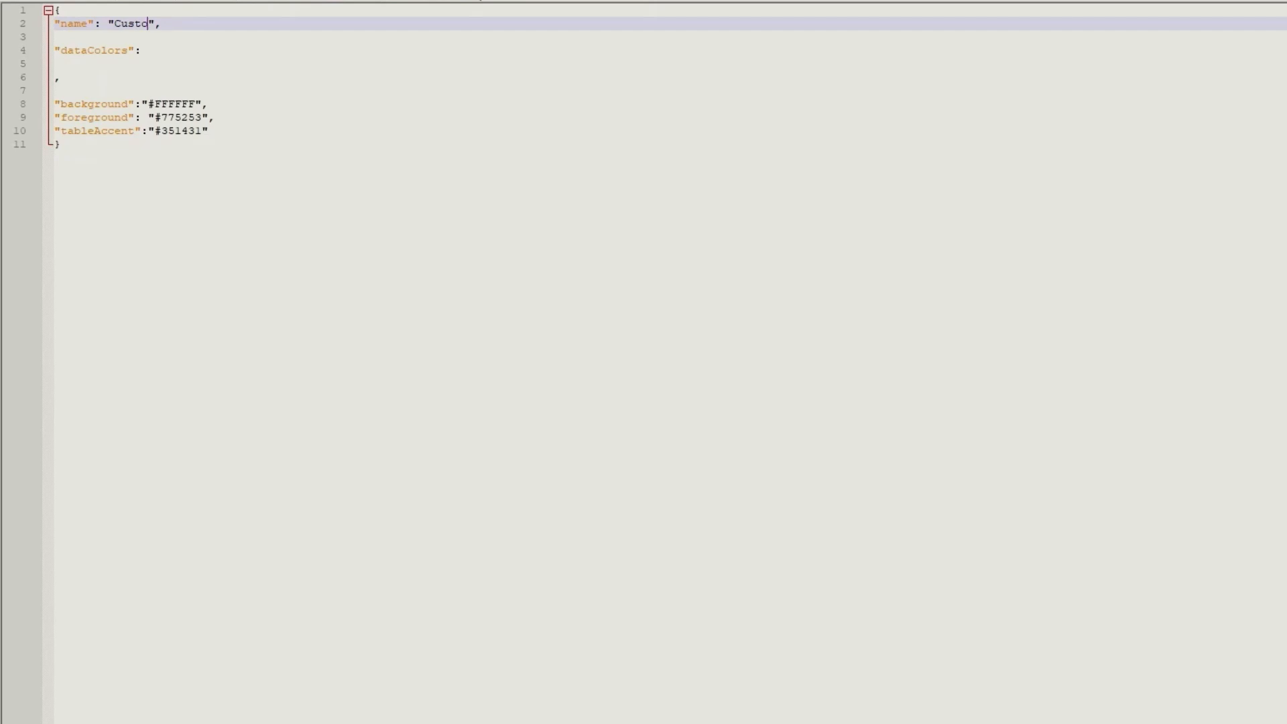
Step: Complete the "name" value so the theme reads "CustomizedTheme"
type("mizedTheme")
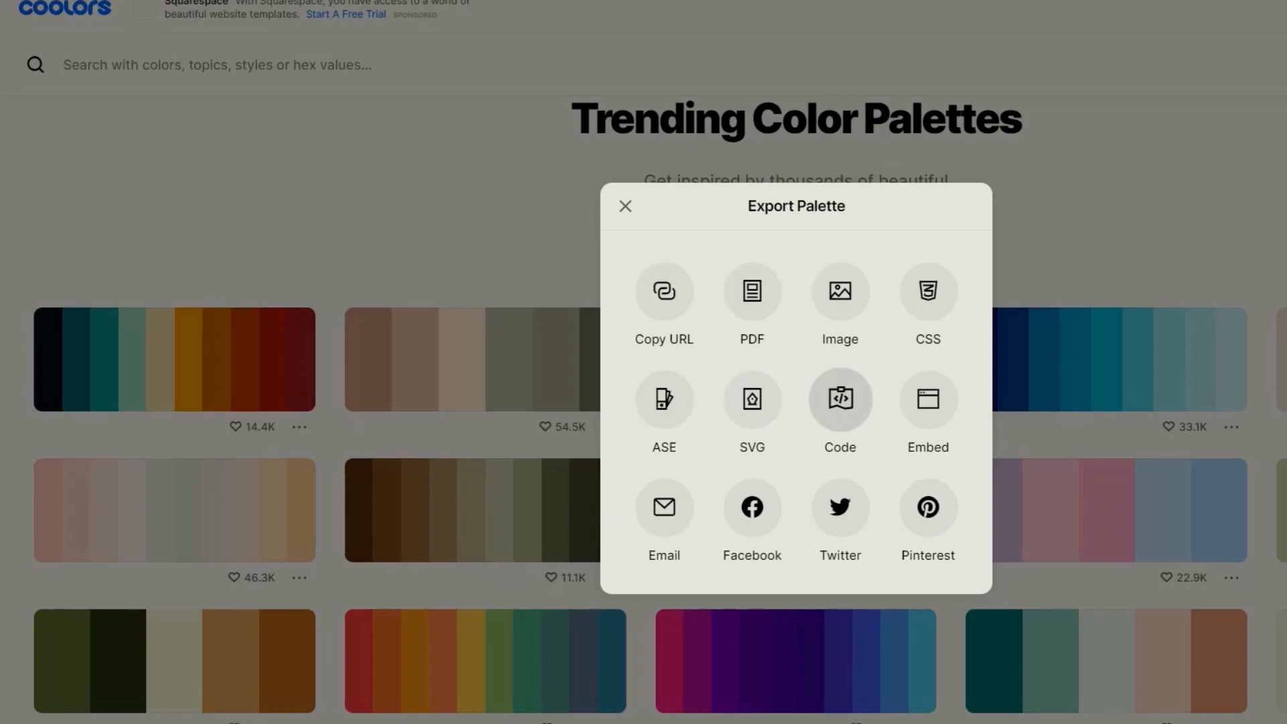
Step: Export the trending Coolors palette in Code format
left_click(839, 400)
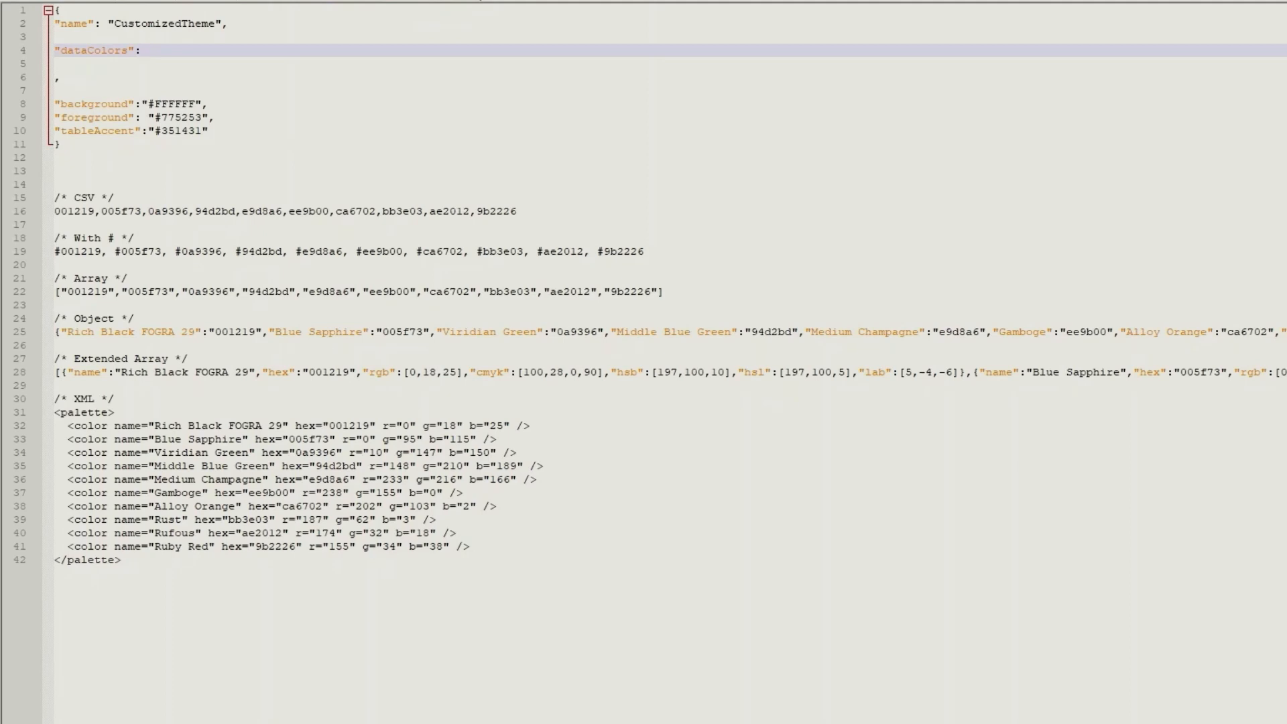
Step: Enter the dataColors array with hex values #001219, #005f73, 0a9396, 94d2bd, e9d8a6, ee9b00, ca6702, bb3e03, ae2012
type("[\"#001219\",\"#005f73\",\"0a9396\",\"94d2bd\",\"e9d8a6\",\"ee9b00\",\"ca6702\",\"bb3e03\",\"ae2012\",\"9b2226\"]")
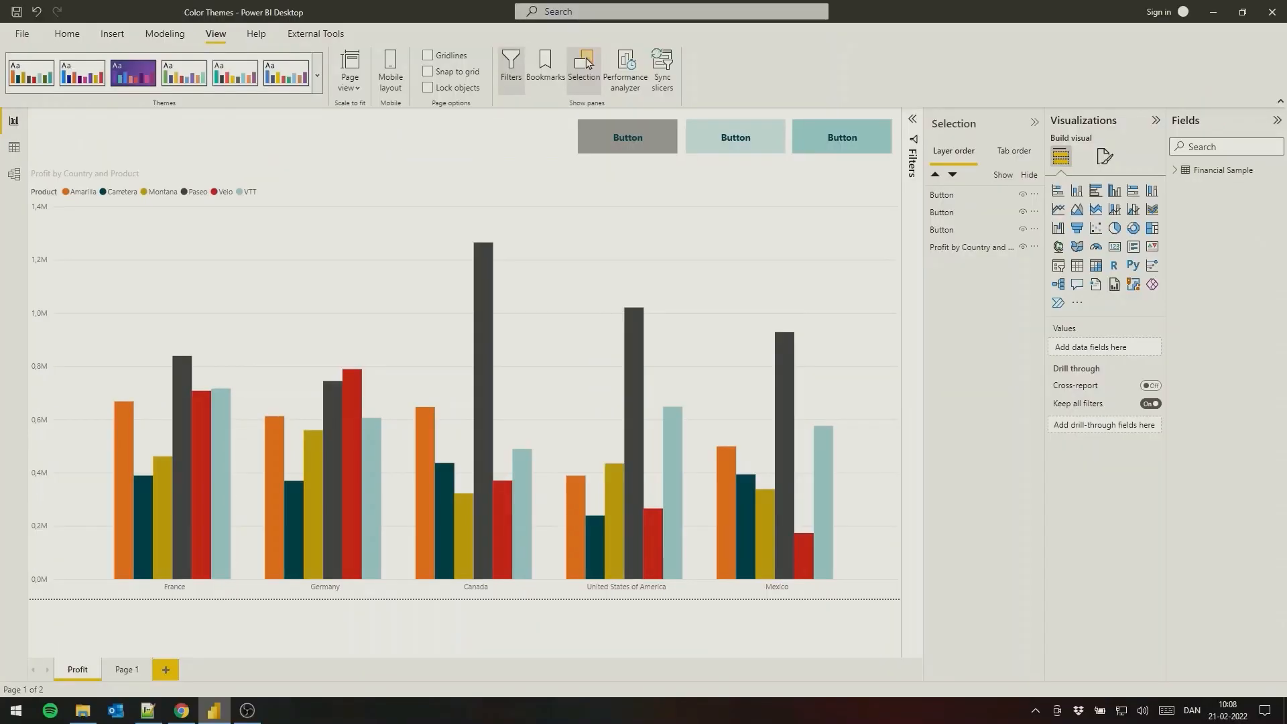
Step: Browse for themes and load Customized.json so the chart and buttons recolour
left_click(316, 76)
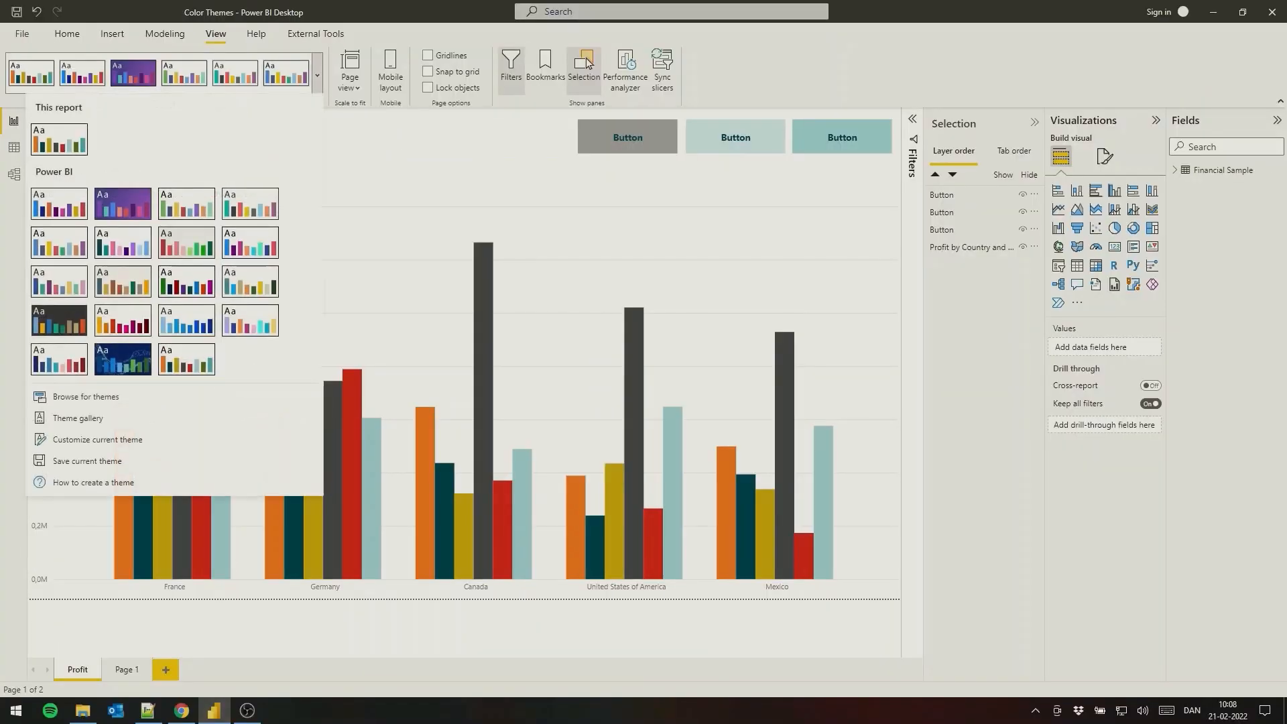
left_click(84, 398)
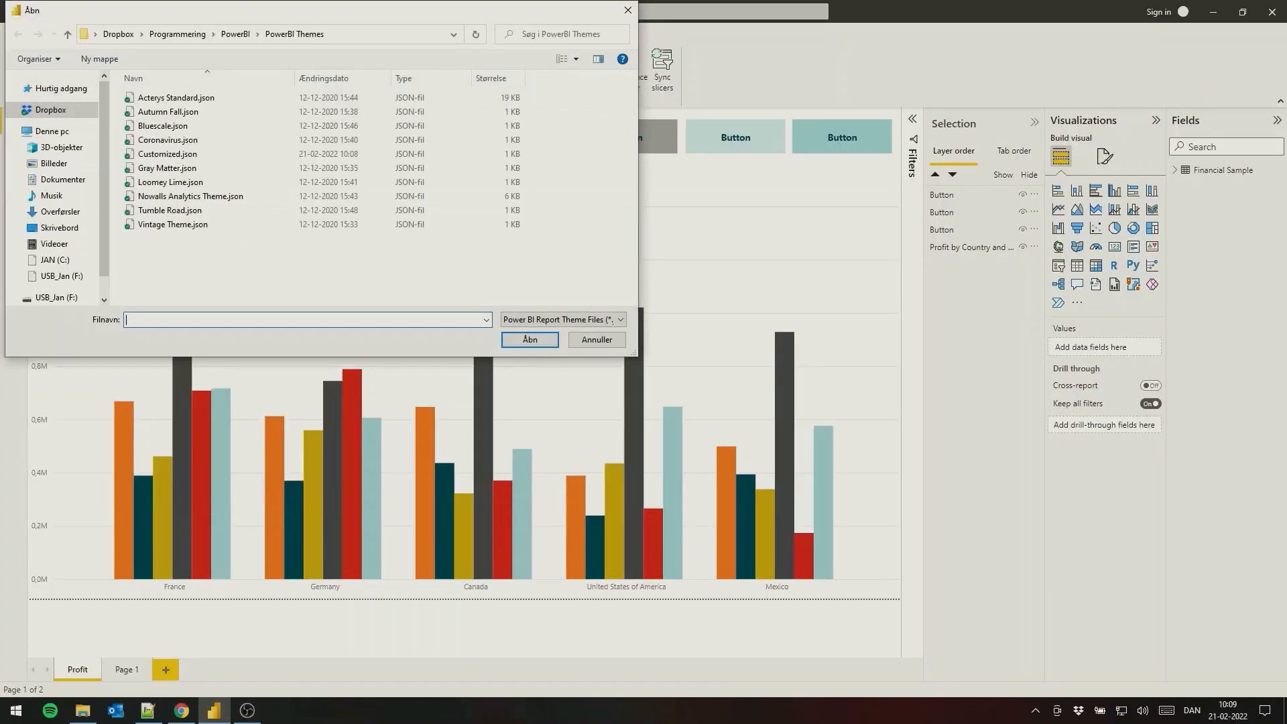
left_click(168, 154)
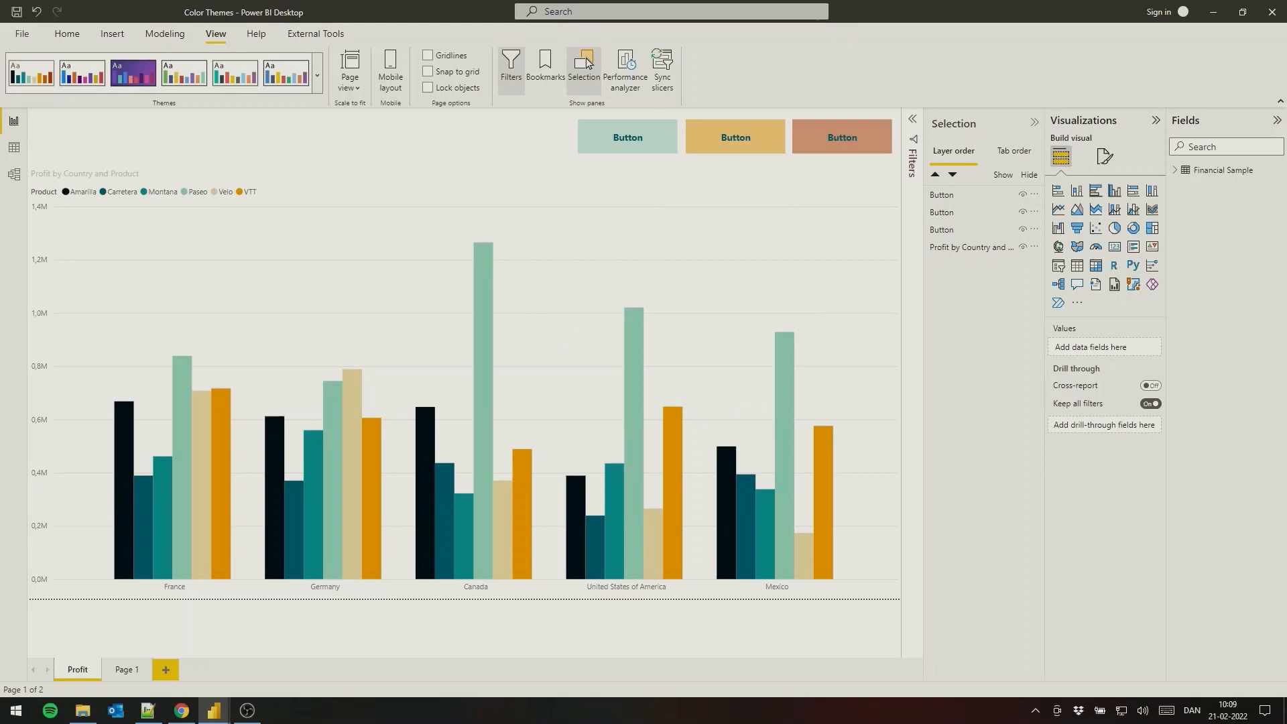
Step: Select the first button and review its Style font colours showing the new theme palette, changing nothing
left_click(627, 137)
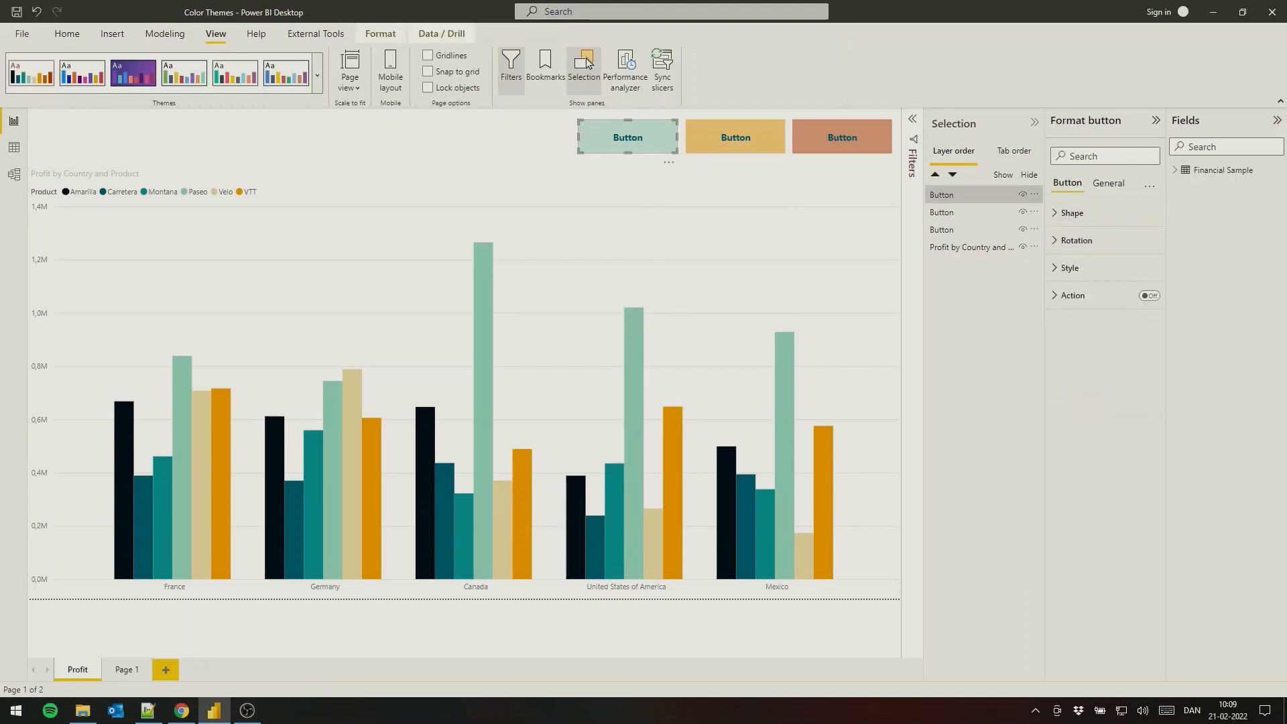
left_click(1109, 183)
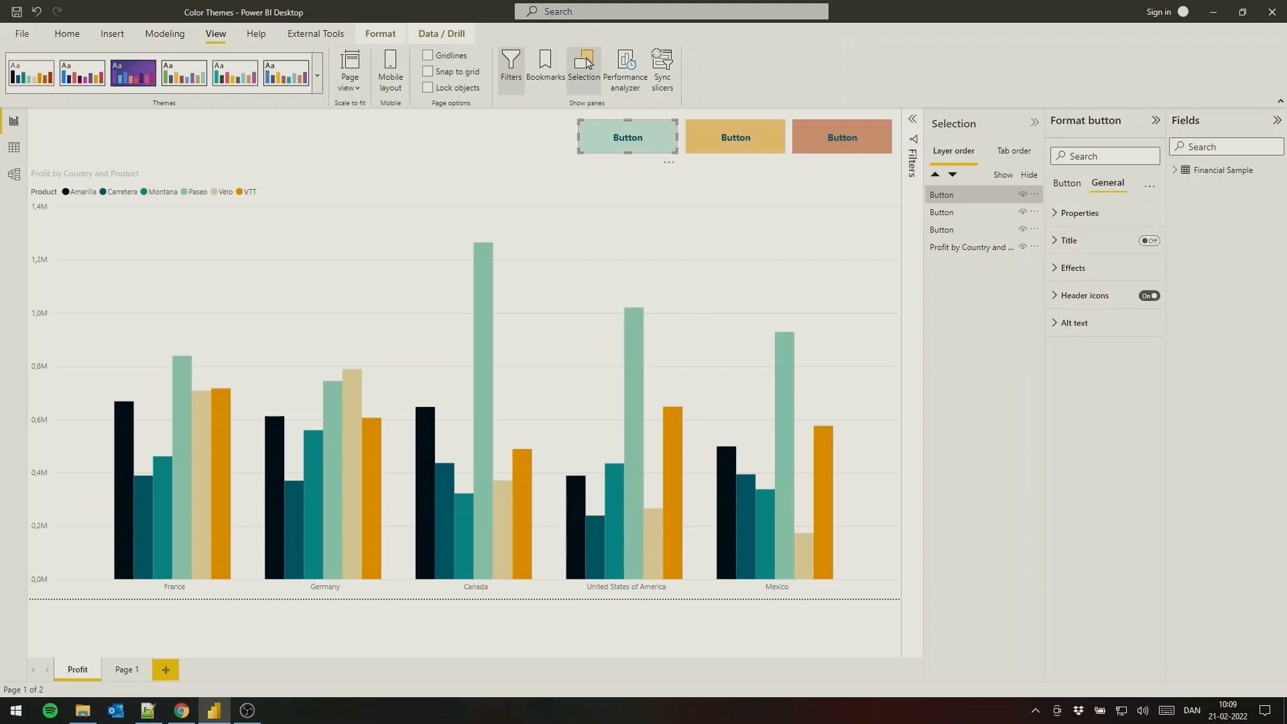
left_click(1067, 183)
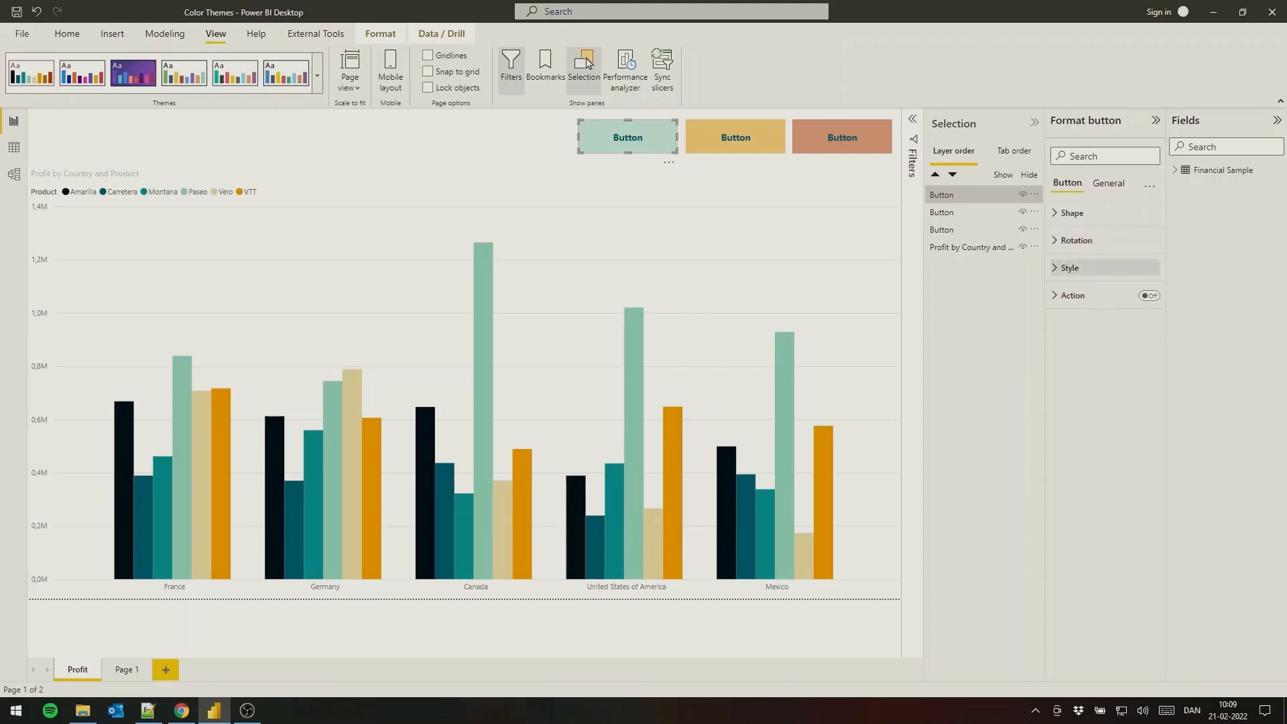
left_click(1069, 269)
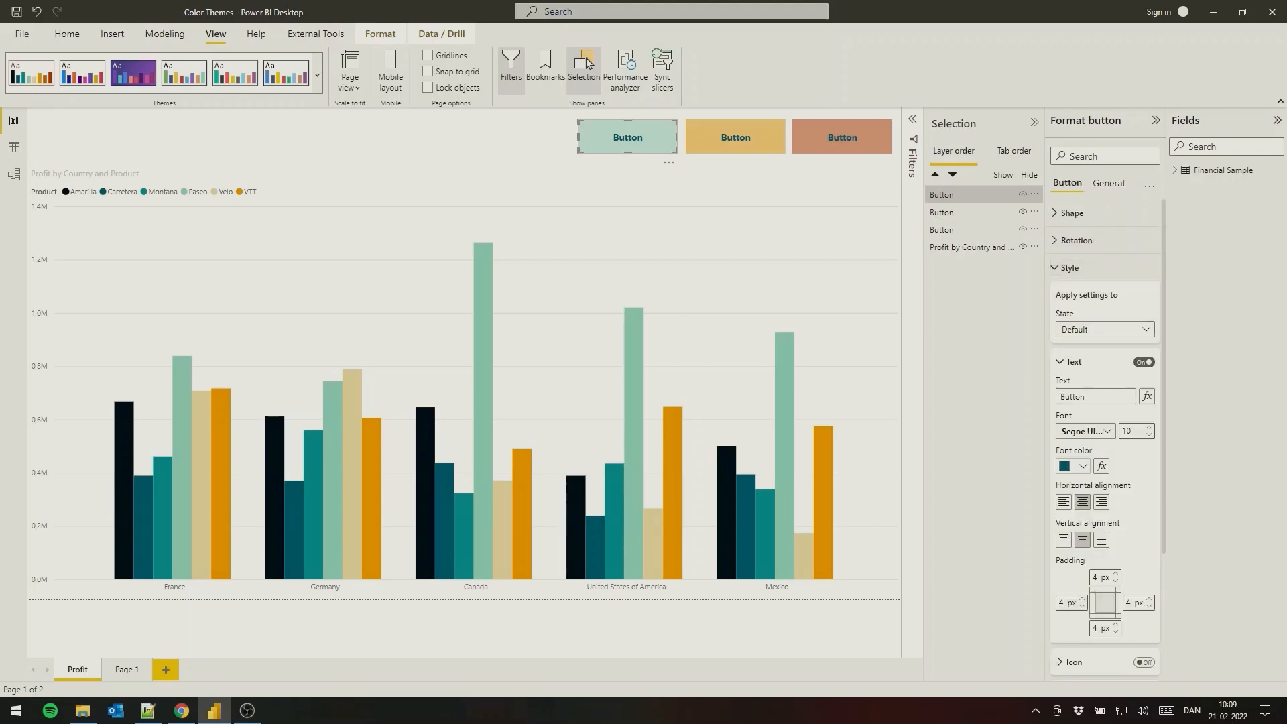
left_click(1071, 465)
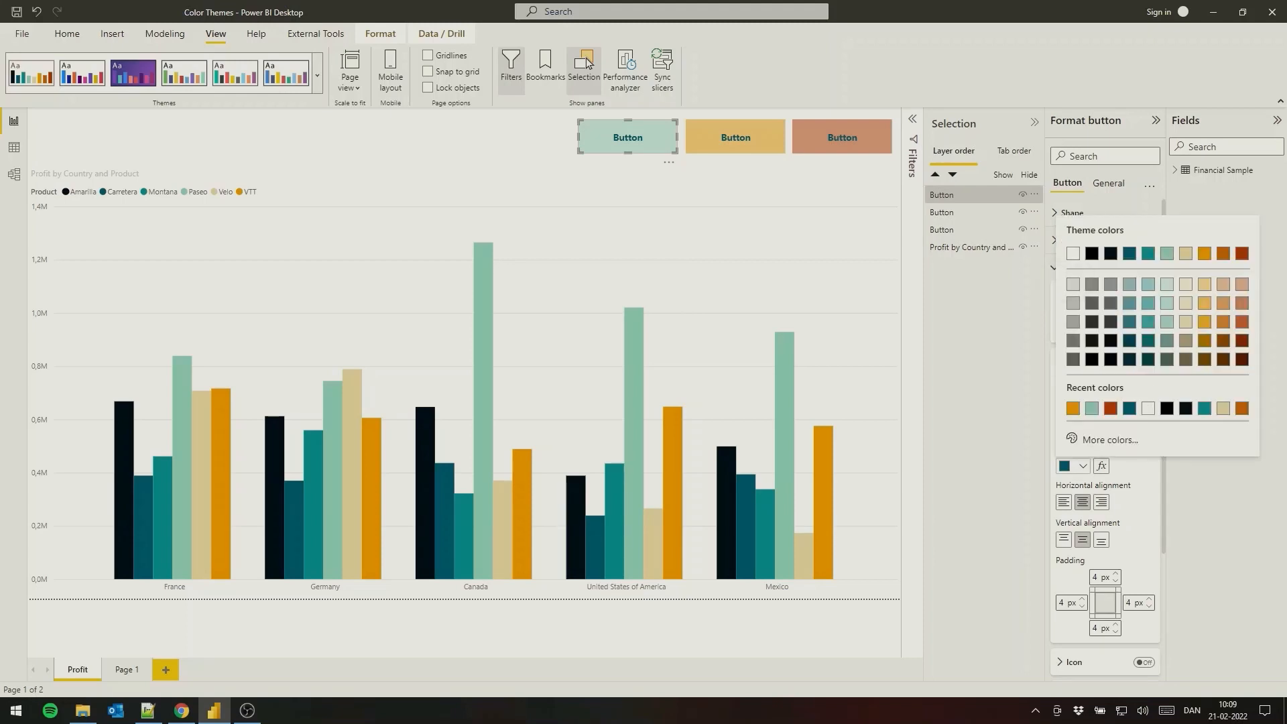
left_click(286, 73)
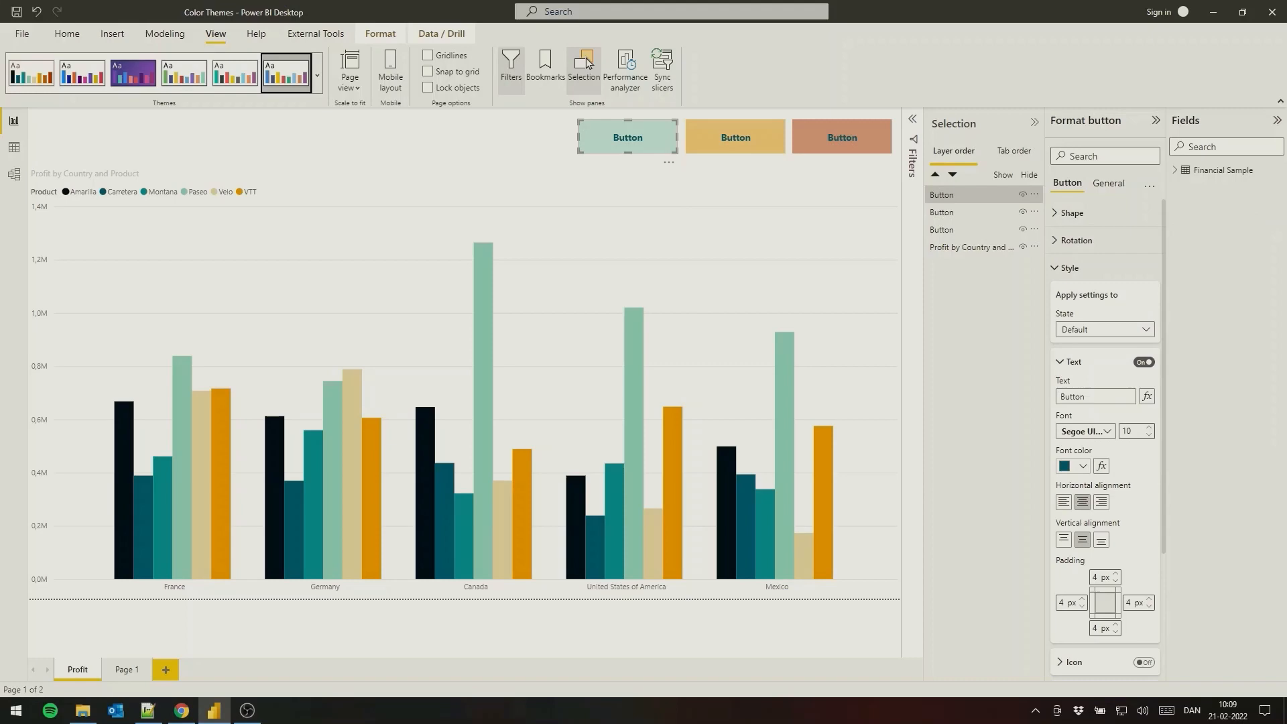